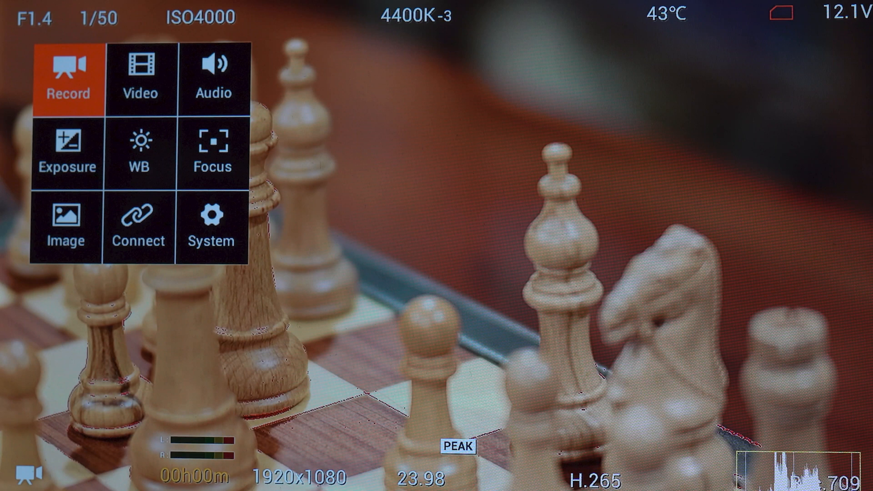
Step through the camera menu categories to Connect and enter the Connection page
left_click(68, 76)
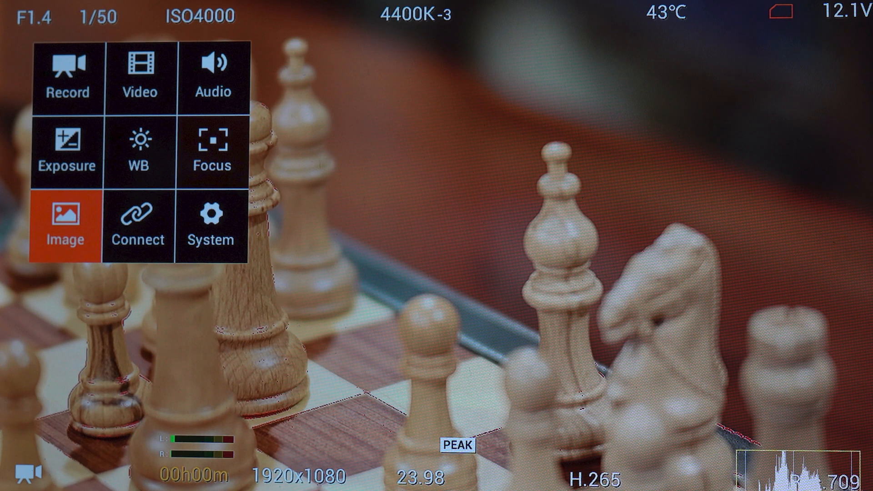
left_click(65, 223)
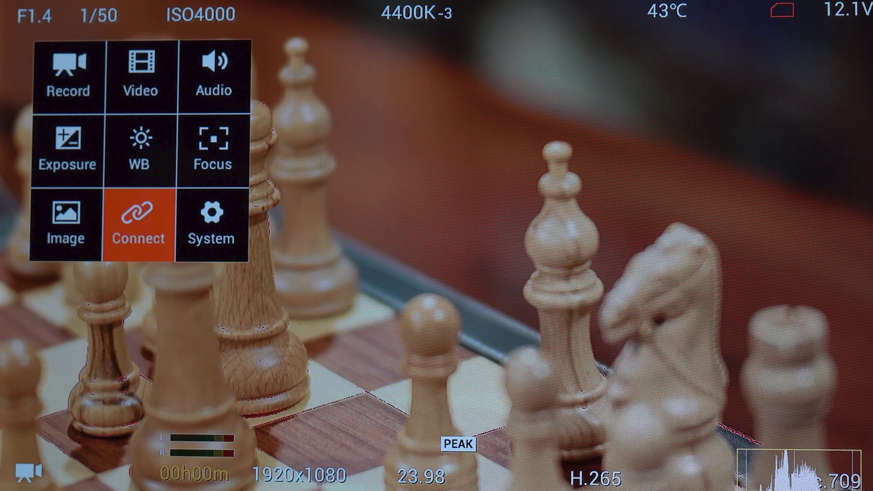
left_click(139, 225)
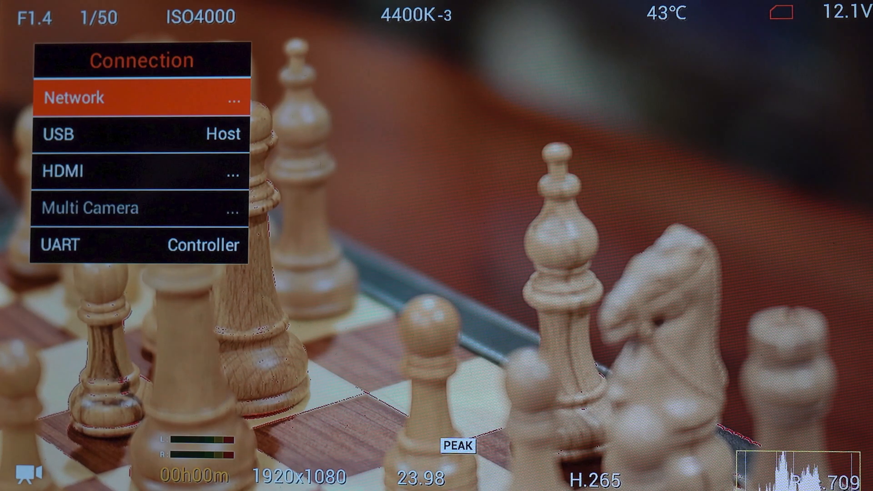
Check the camera IP under Network, then bring up ZCAM Stream Converter
left_click(141, 98)
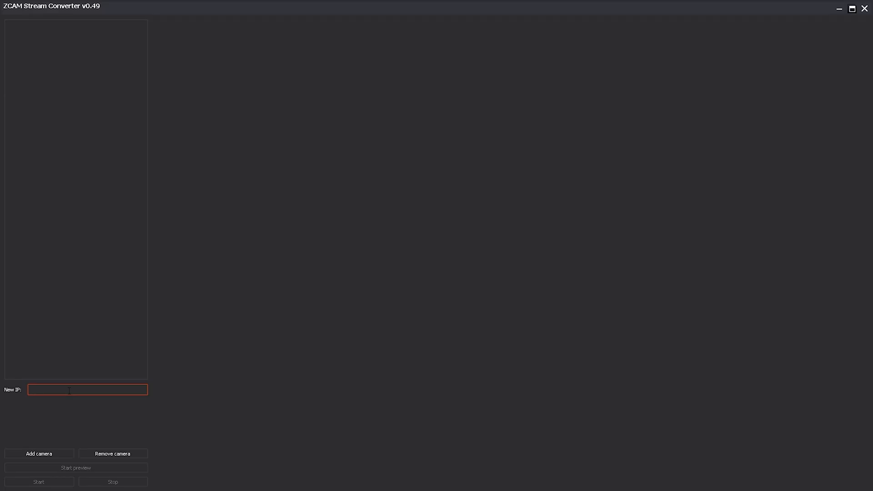
Try adding a camera at 10.96.32.1 and acknowledge the 'camera ip isn't valid' warning
type("10.9")
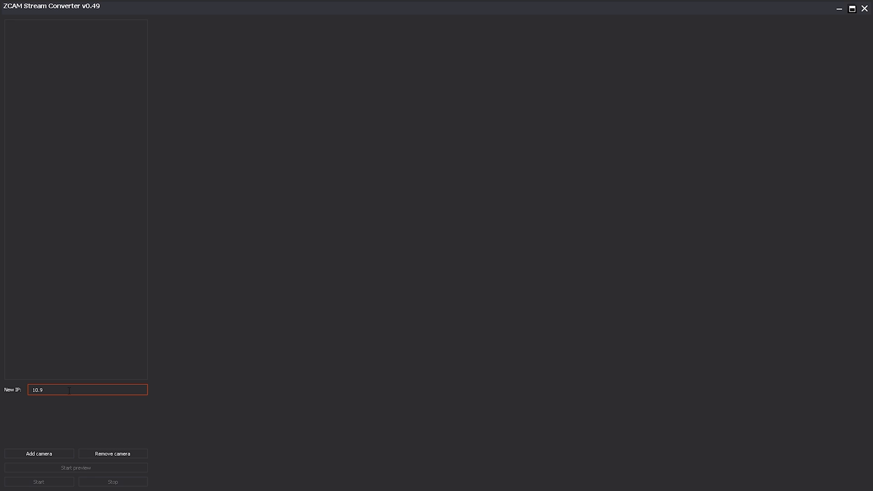
type("6.32")
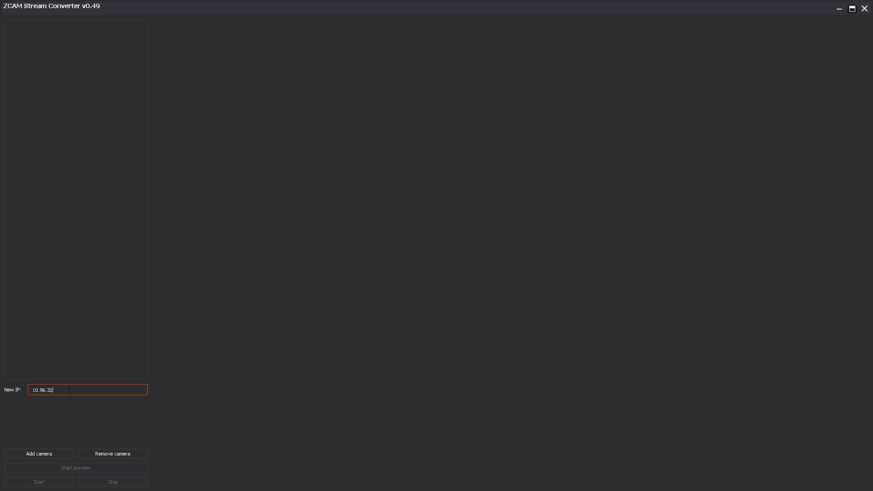
type(".1")
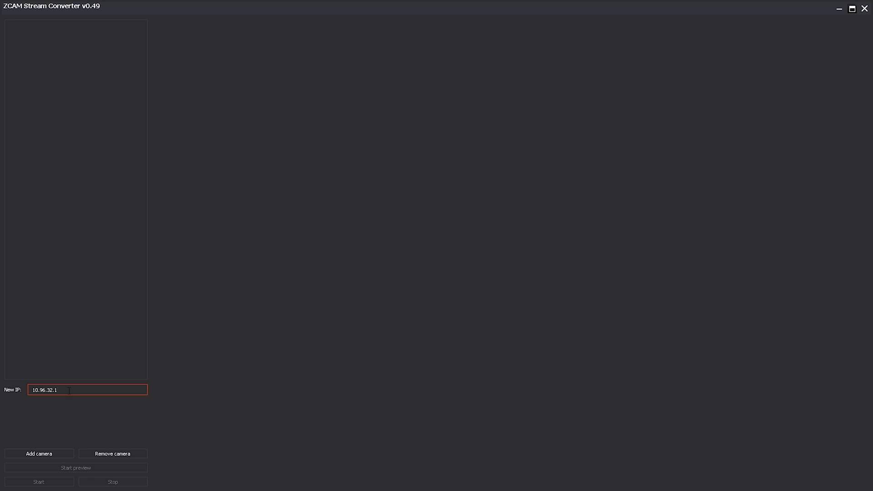
left_click(38, 452)
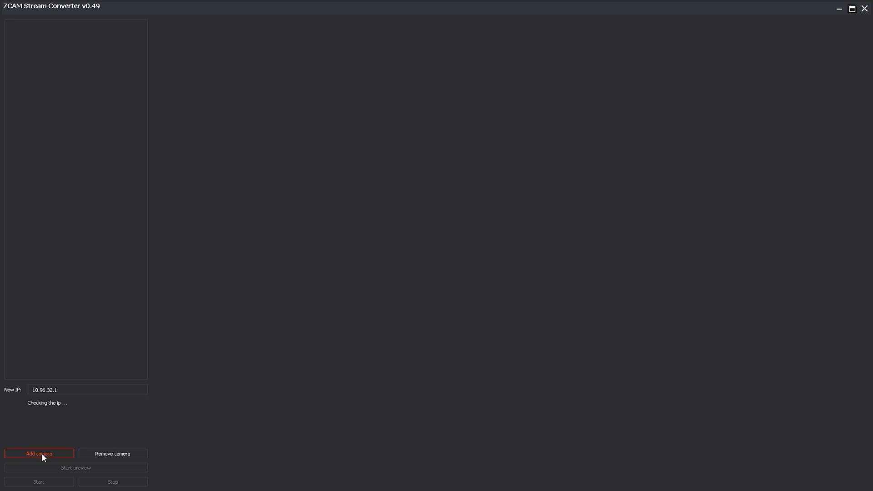
mouse_move(162, 436)
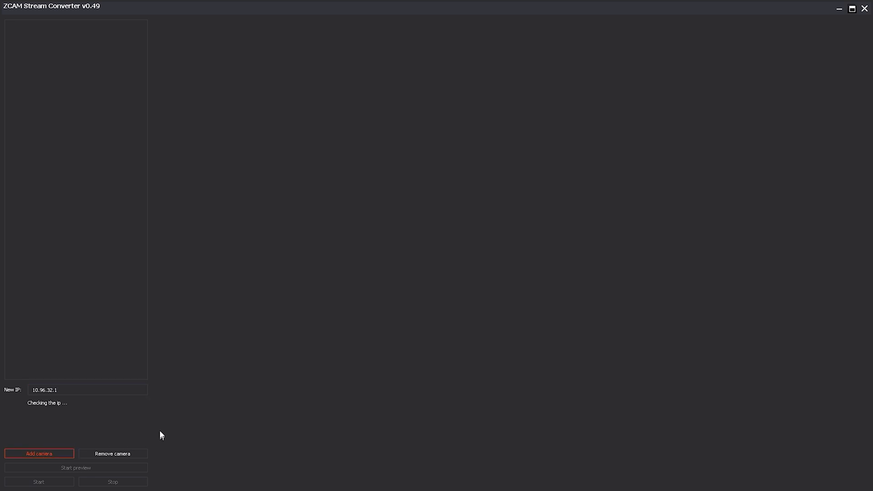
mouse_move(26, 32)
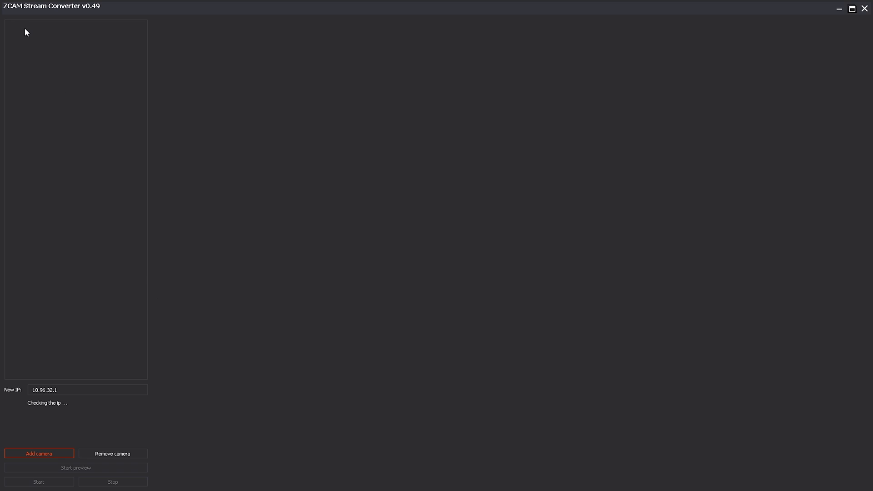
mouse_move(31, 26)
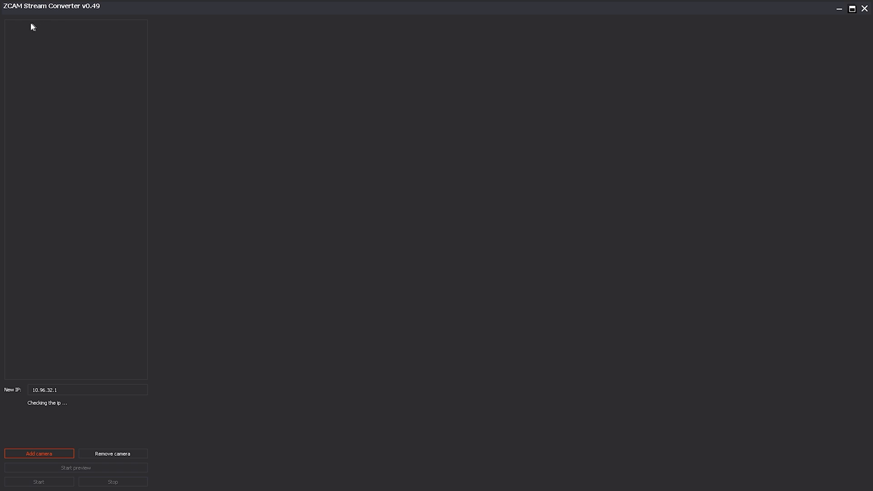
left_click(38, 452)
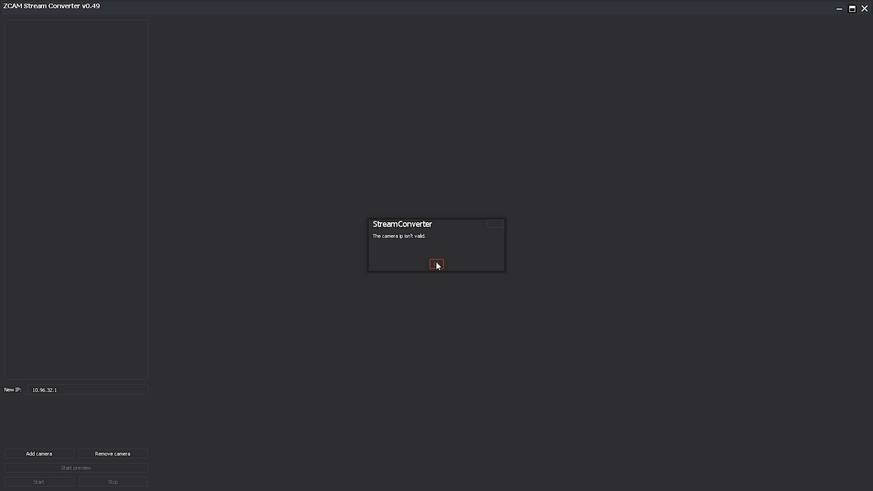
left_click(437, 264)
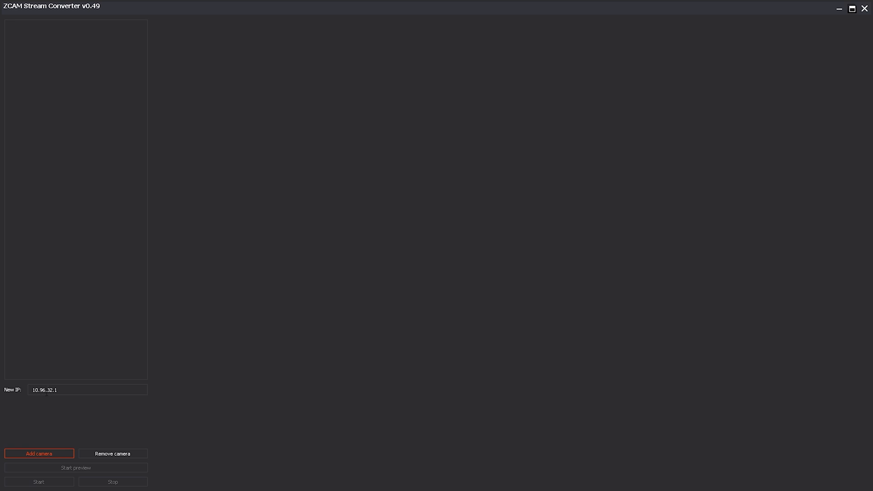
Correct the address from 96 to 98 and add the 10.98.32.1 camera to the list
left_click(88, 389)
type("8")
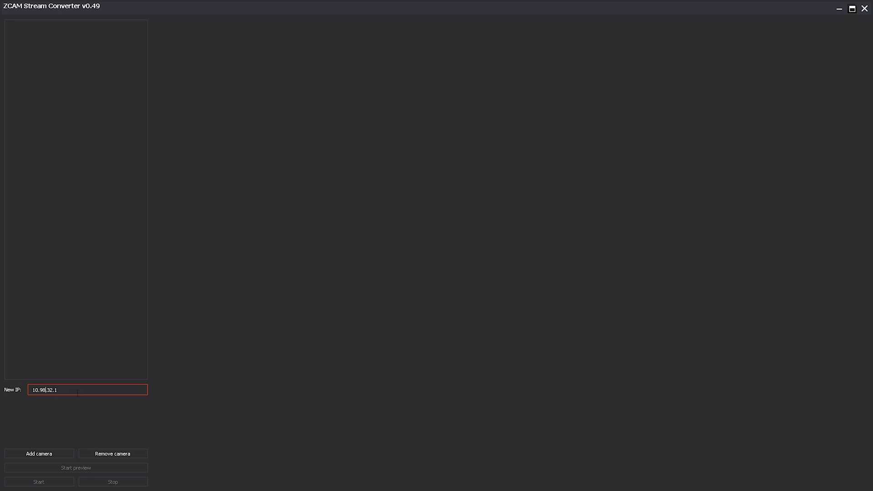
left_click(38, 453)
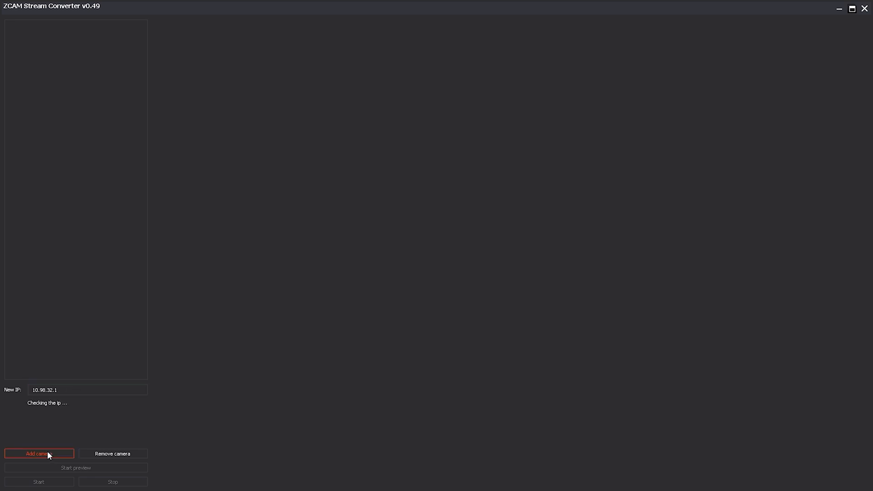
left_click(39, 453)
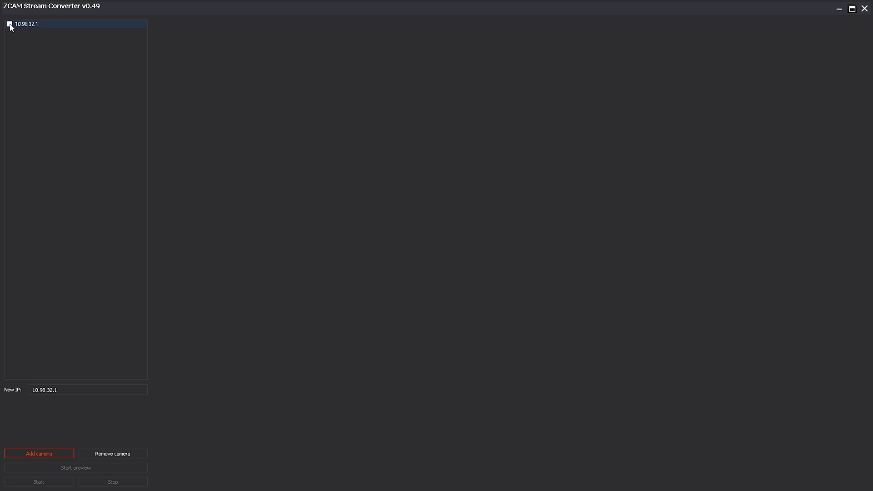
Tick the 10.98.32.1 camera to load its settings, then minimize the converter
left_click(9, 23)
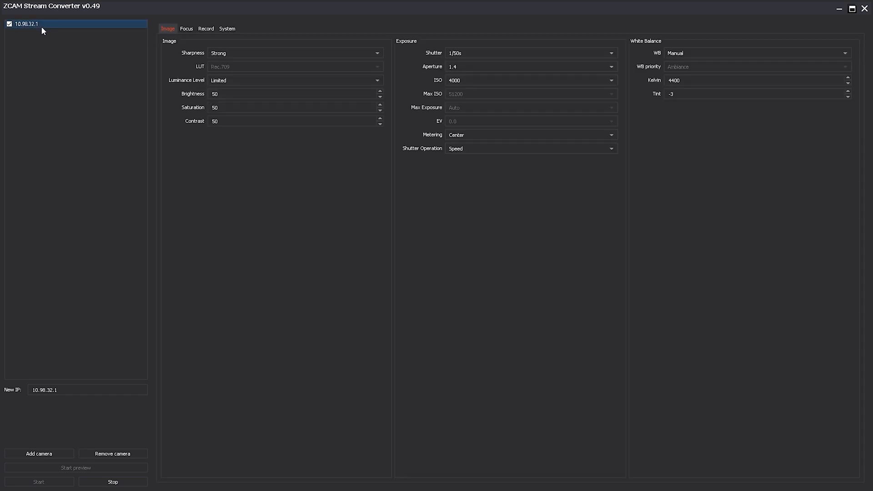
mouse_move(289, 202)
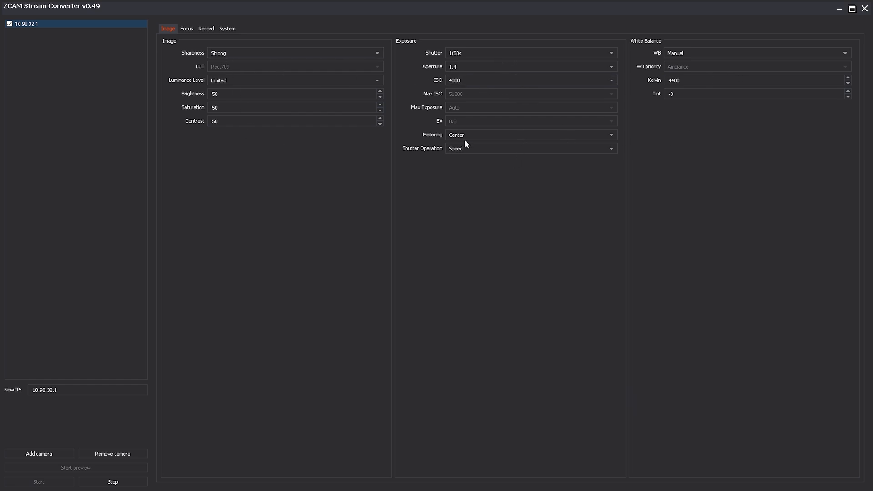
mouse_move(249, 43)
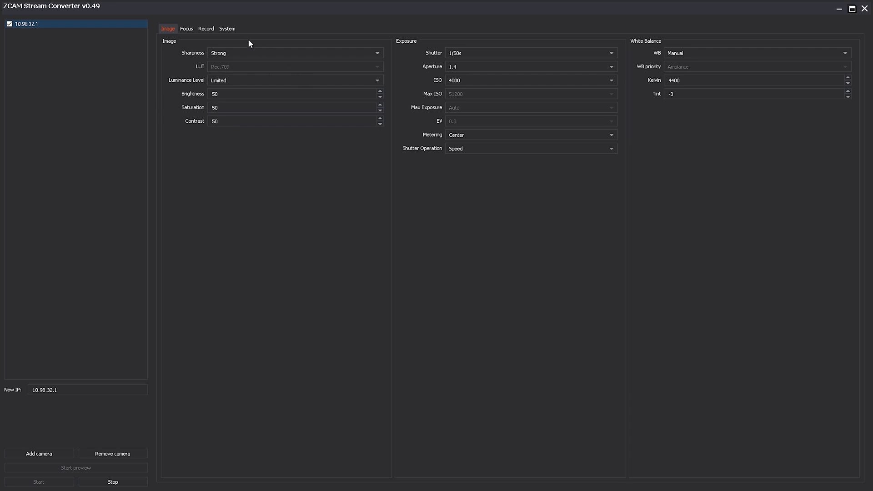
mouse_move(267, 147)
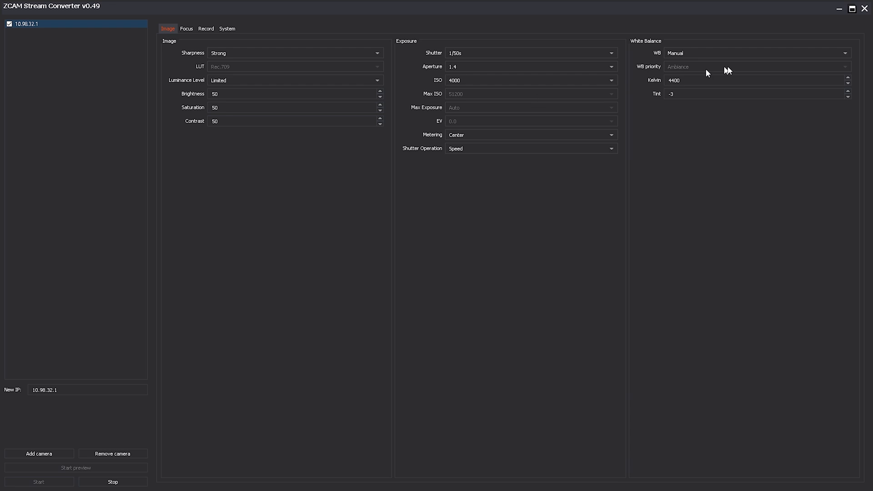
mouse_move(698, 93)
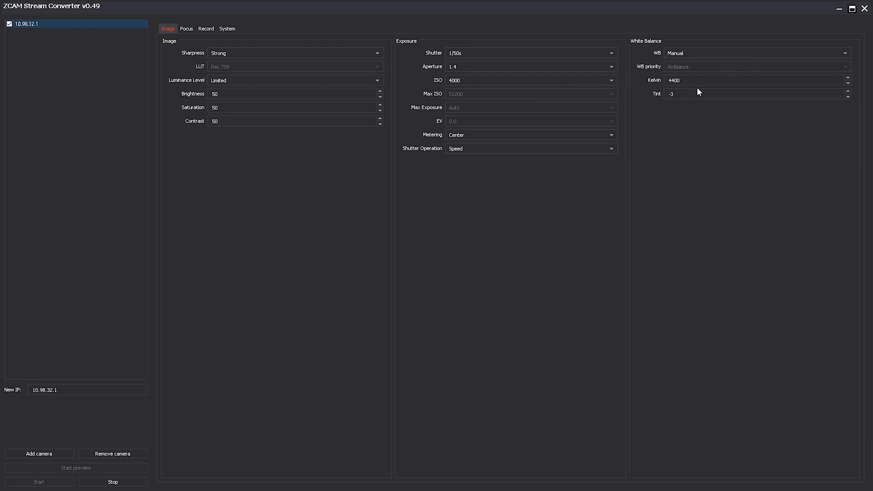
mouse_move(272, 406)
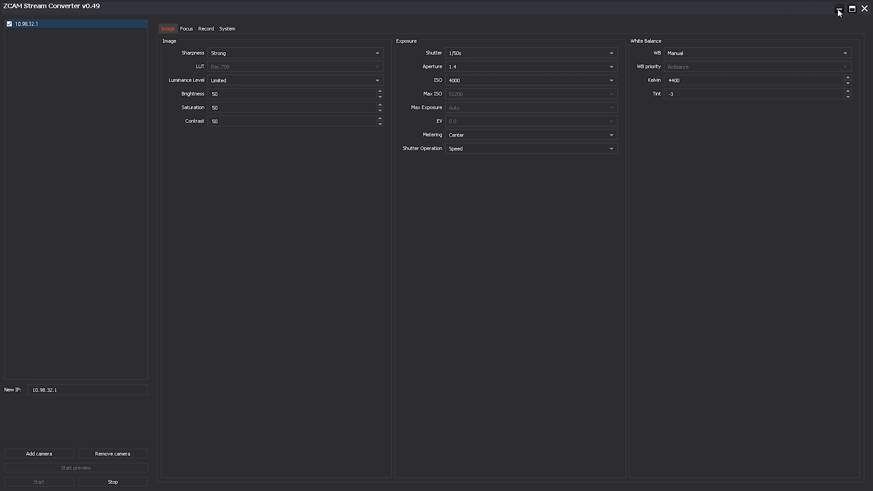
left_click(838, 8)
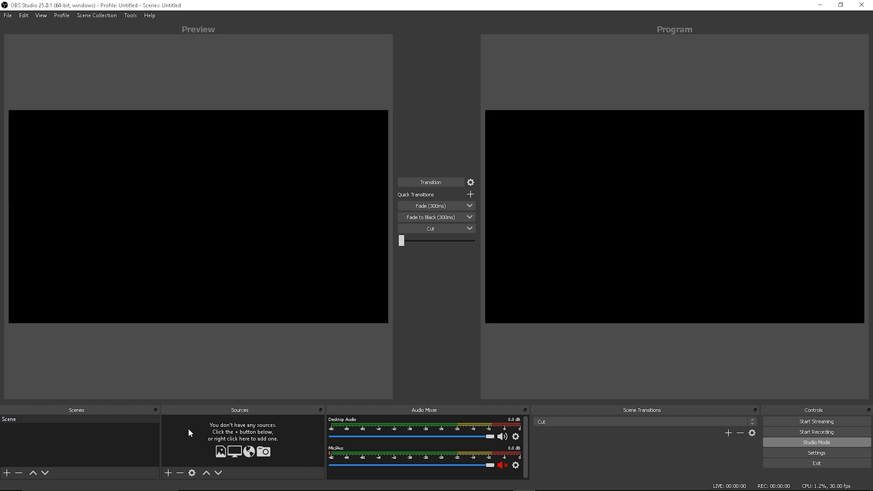
Create an NDI source fed by the ZCAM Stream Converter entry showing the chessboard
right_click(189, 434)
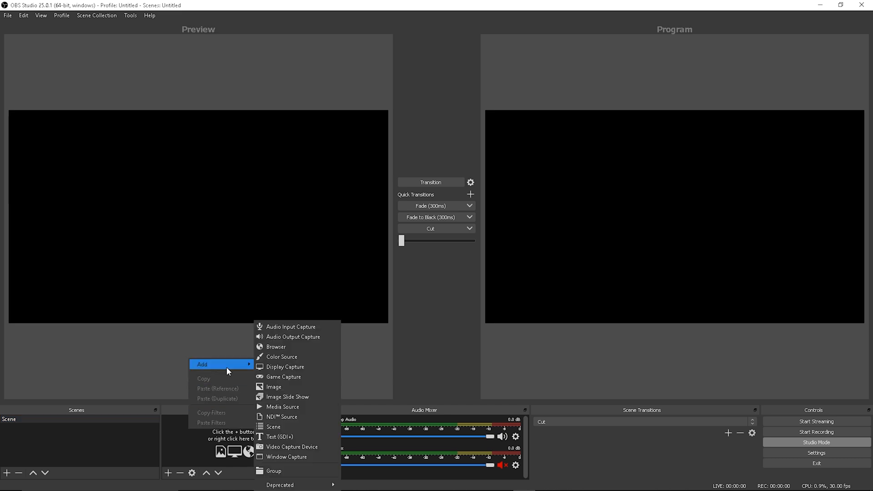
mouse_move(289, 417)
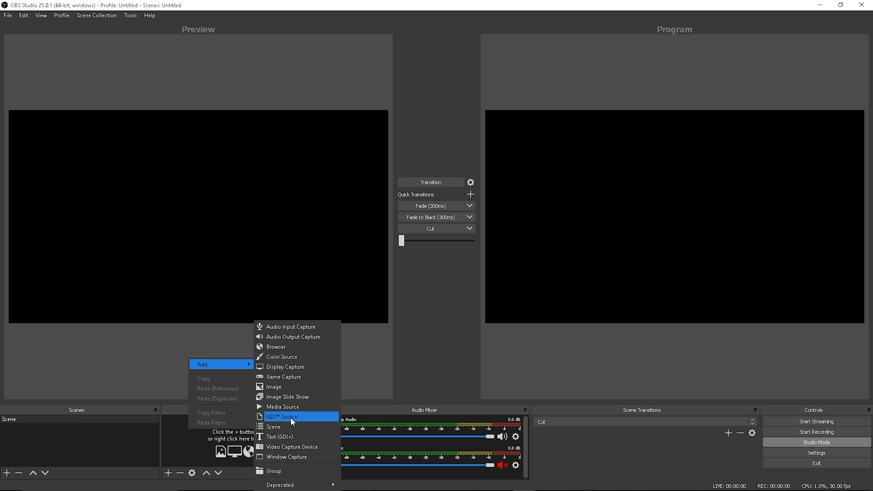
left_click(281, 417)
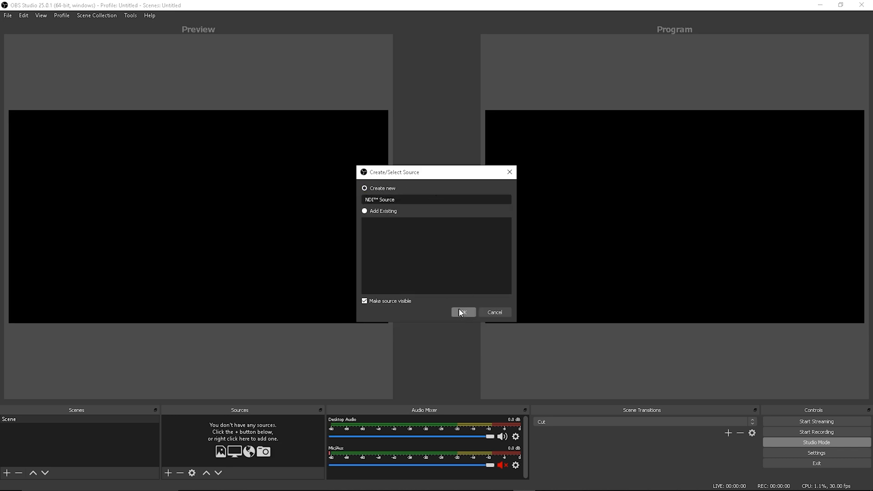
left_click(462, 312)
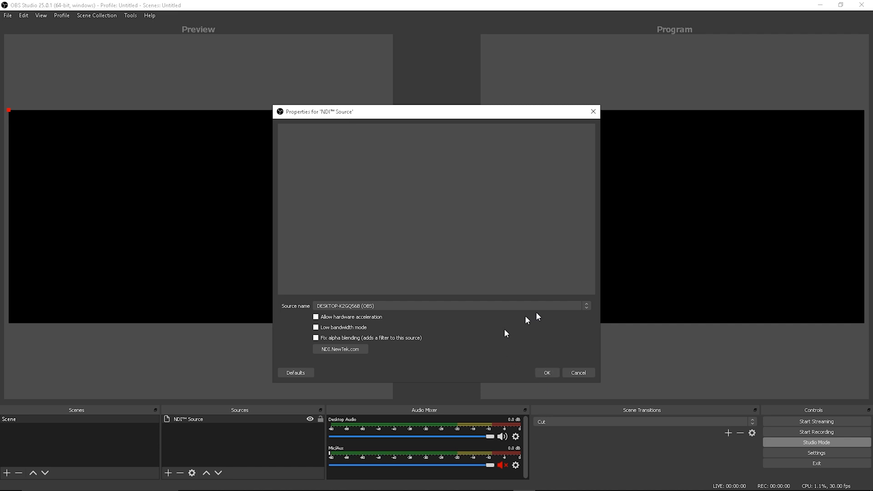
left_click(585, 305)
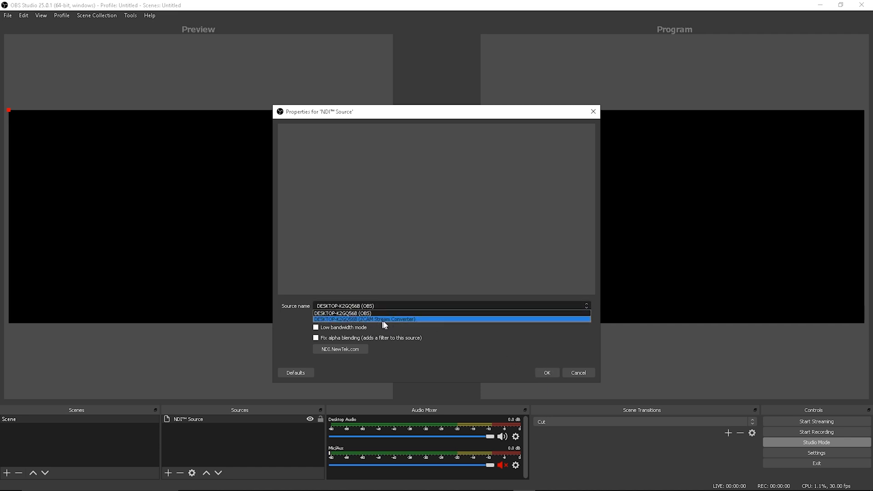
left_click(365, 319)
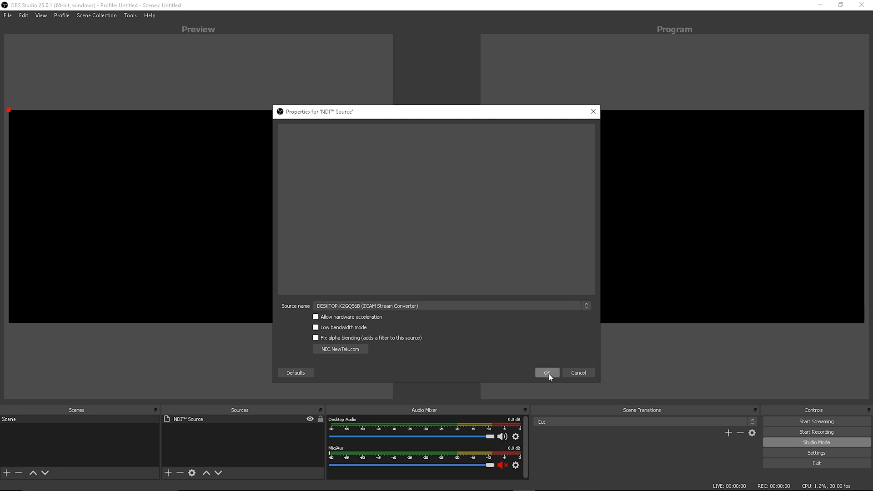
left_click(546, 372)
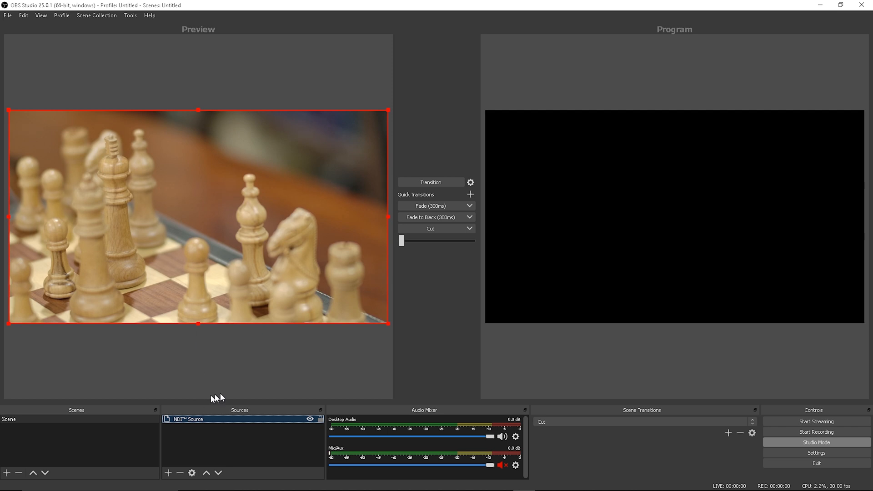
mouse_move(228, 447)
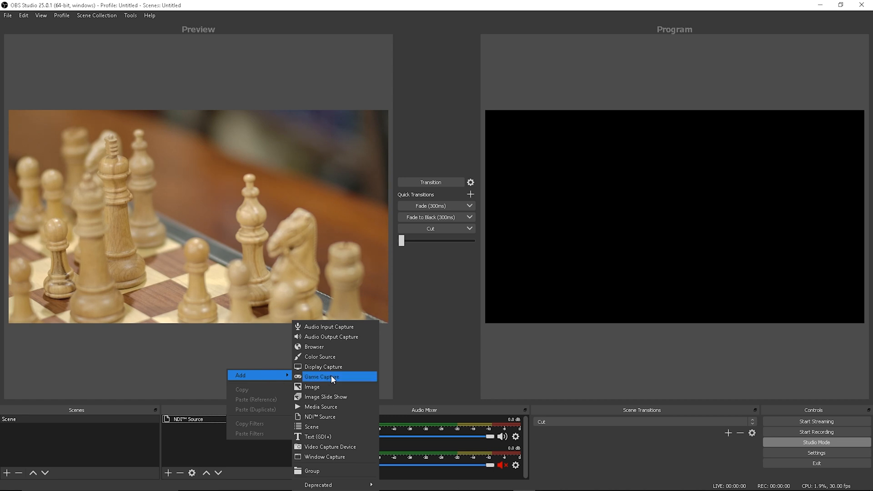
mouse_move(319, 407)
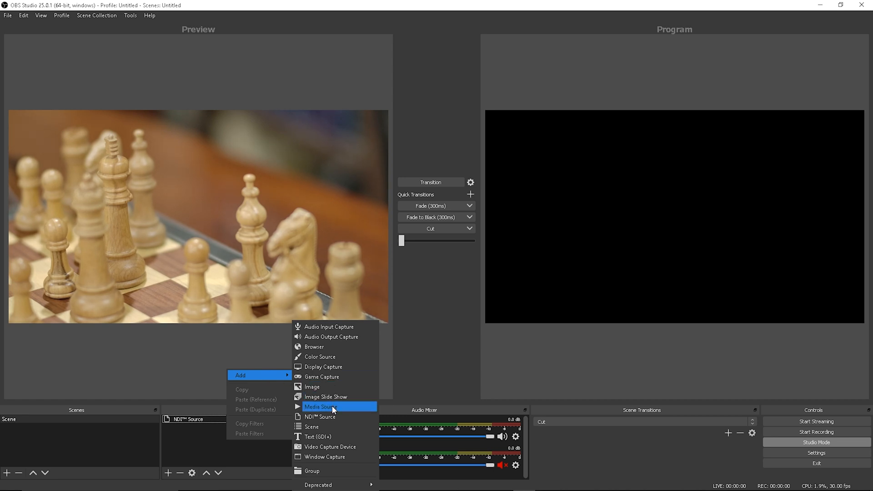
Create a Media Source playing the local YouTube reveal intro mp4 above the NDI feed
left_click(319, 406)
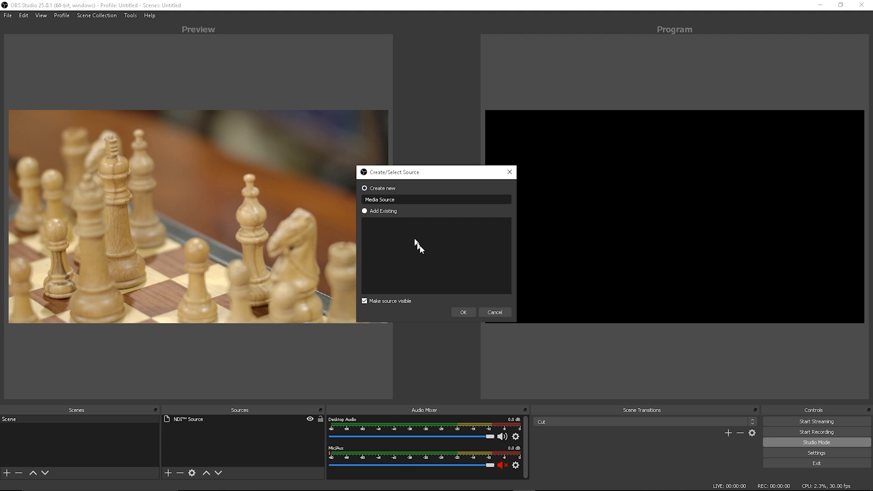
left_click(462, 312)
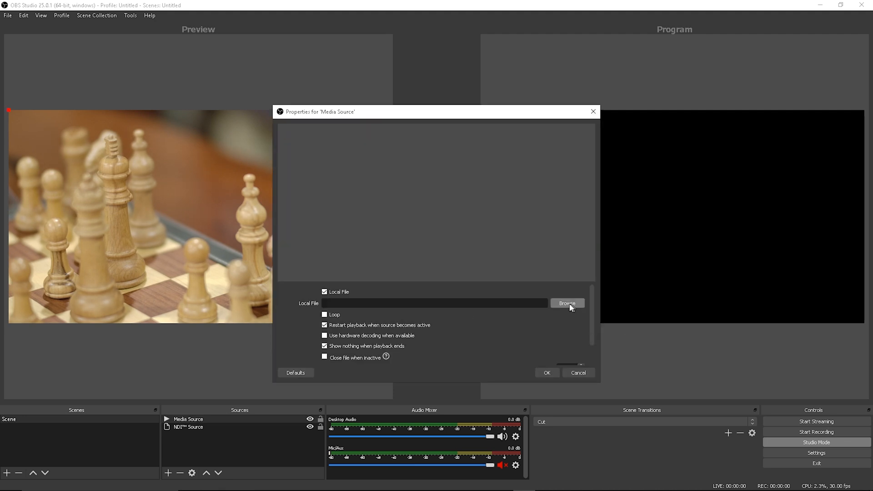
left_click(567, 303)
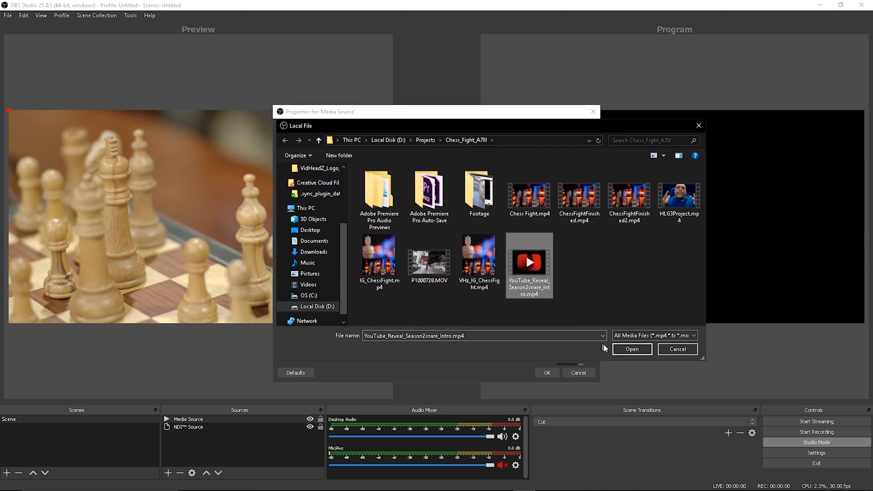
left_click(631, 349)
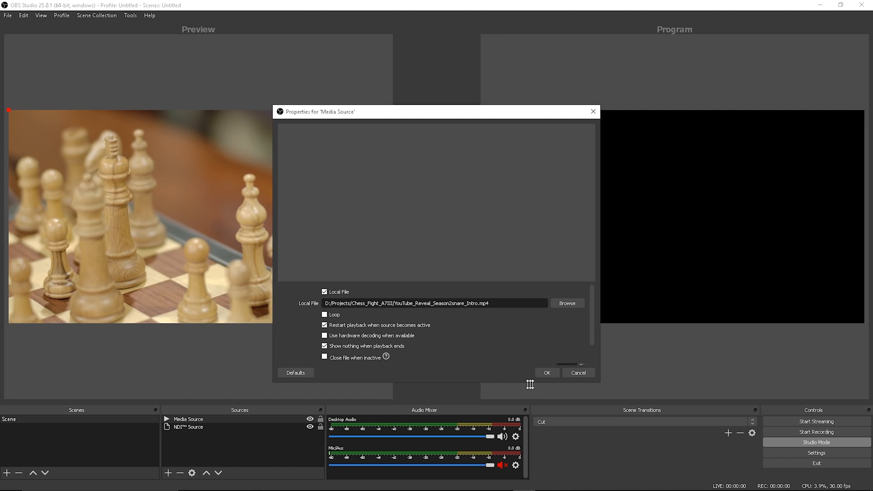
left_click(546, 373)
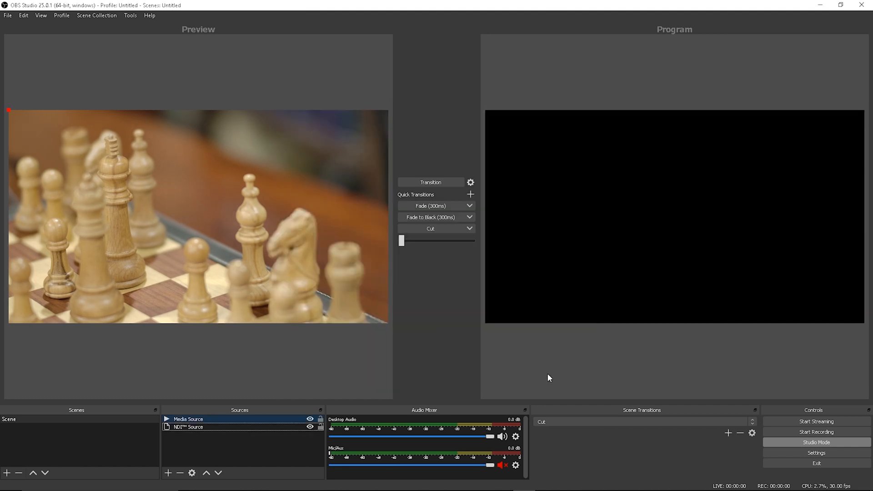
left_click(188, 418)
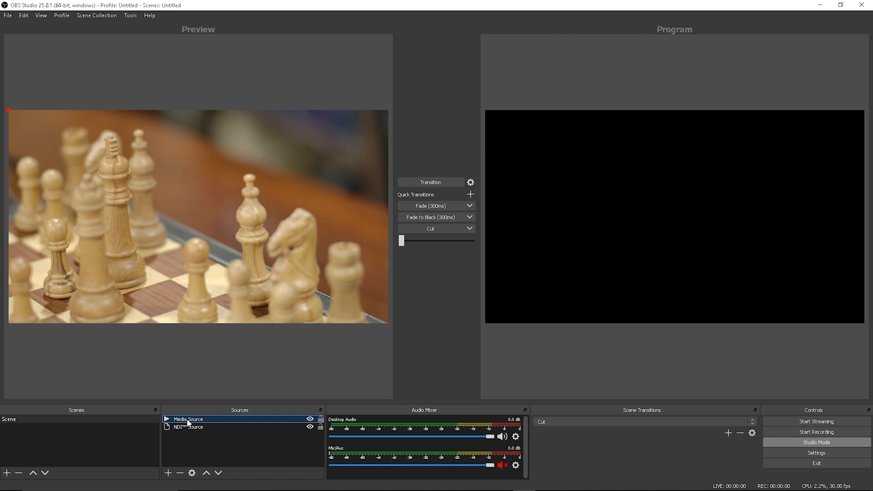
right_click(187, 423)
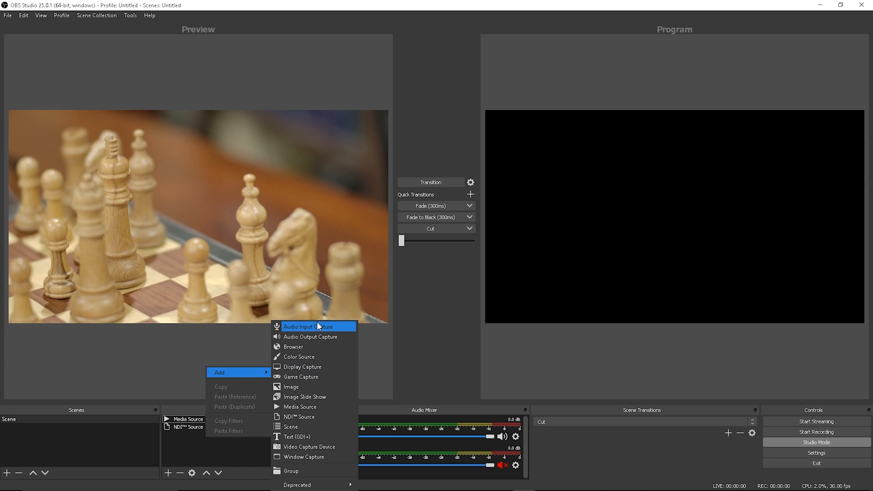
mouse_move(304, 426)
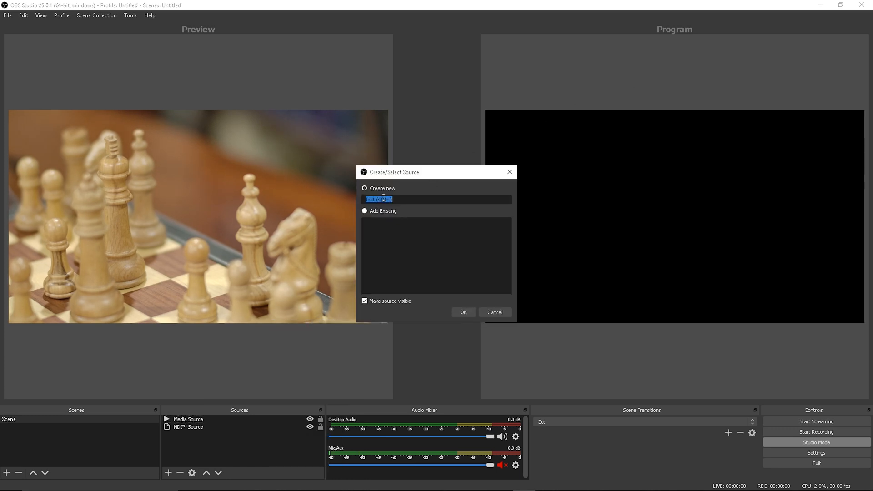
Create a Text (GDI+) source named Lower Third reading 'Hello Vid Headz'
type("Lower Third")
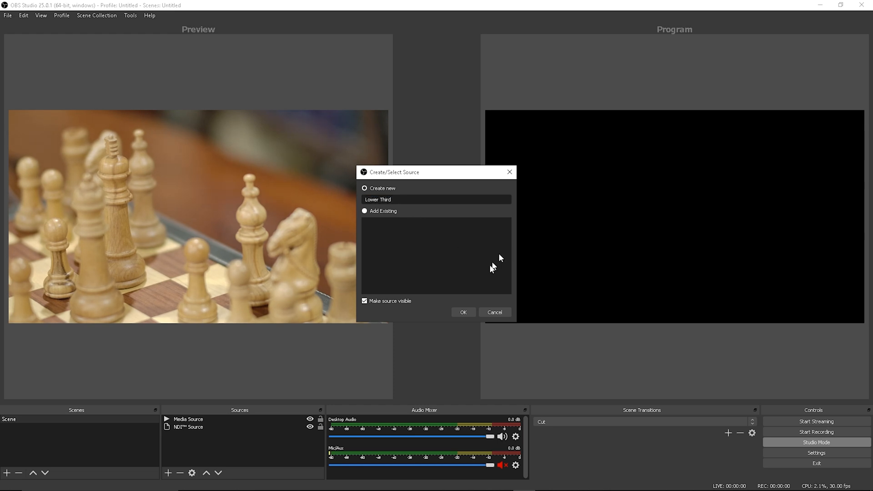
left_click(462, 312)
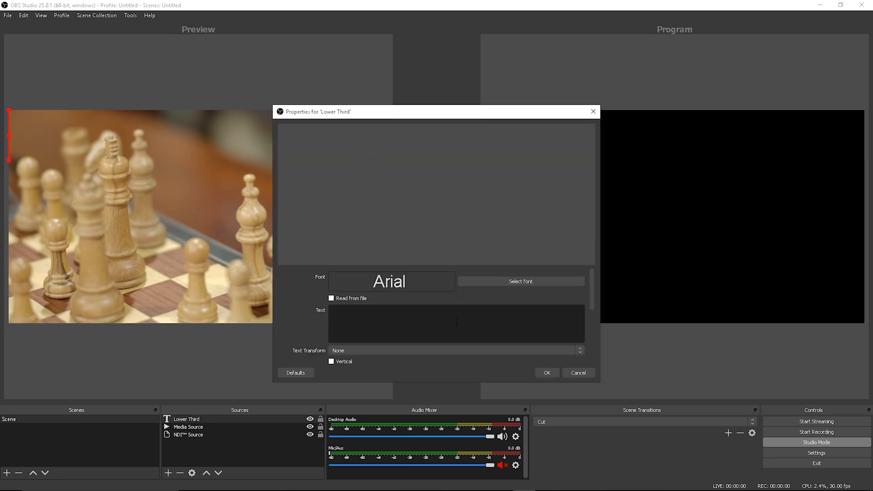
type("Hello Vid H")
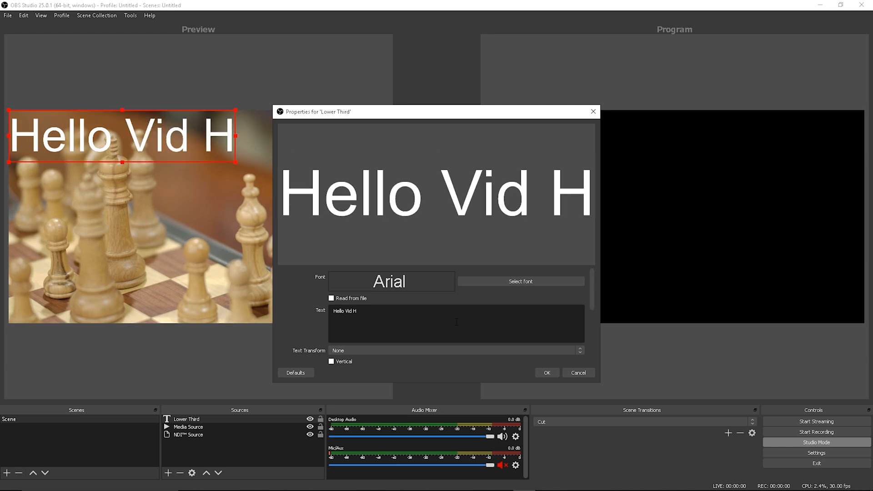
type("eadz")
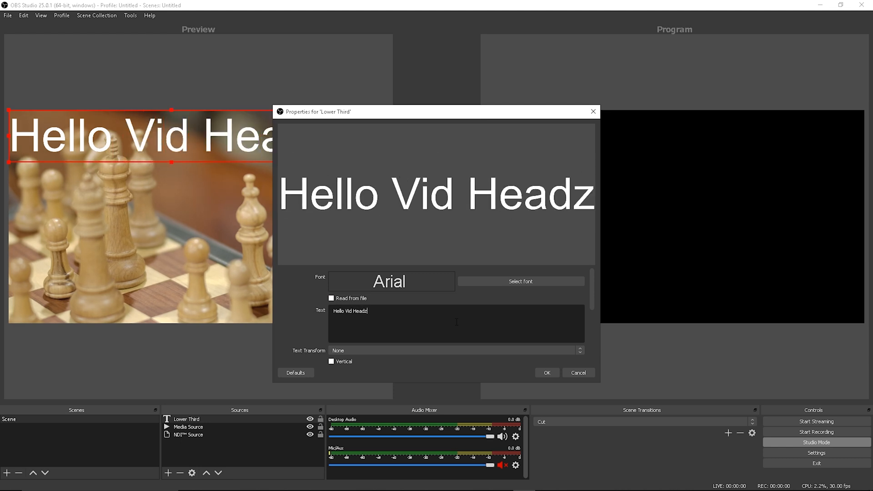
Style the text with Sneakers Pro Medium font and a thicker blue outline
left_click(519, 281)
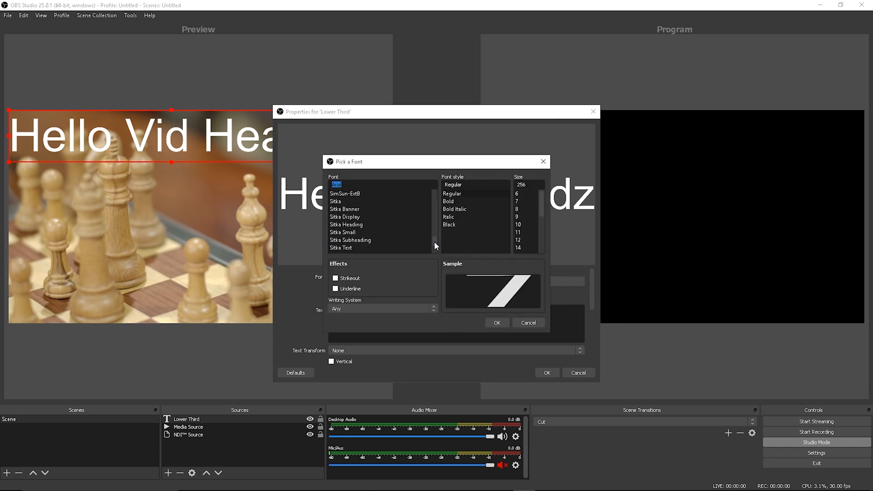
scroll("down", 3)
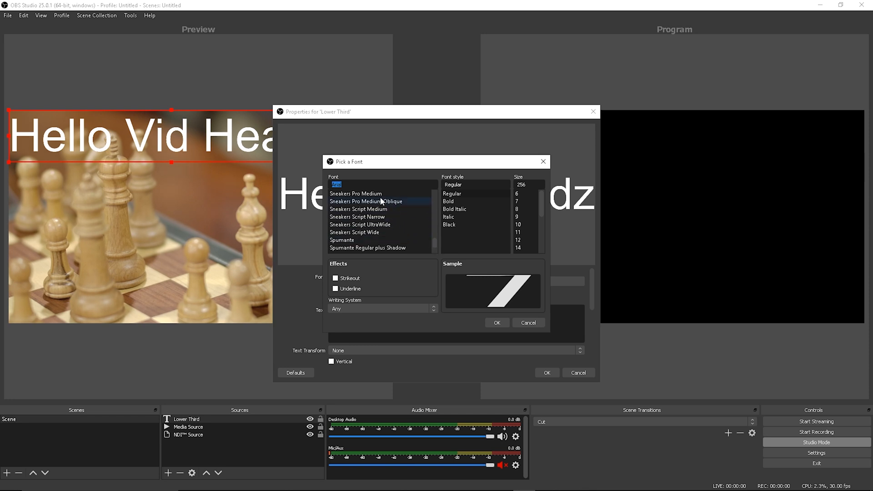
left_click(495, 322)
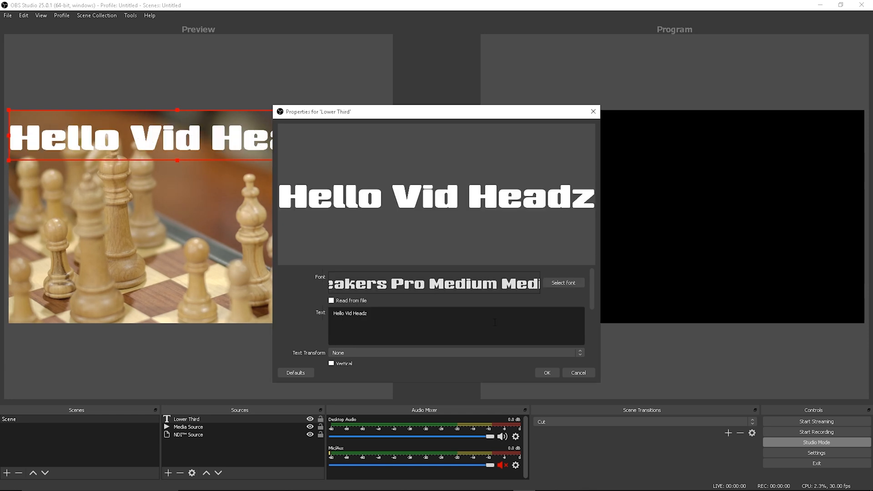
scroll("down", 3)
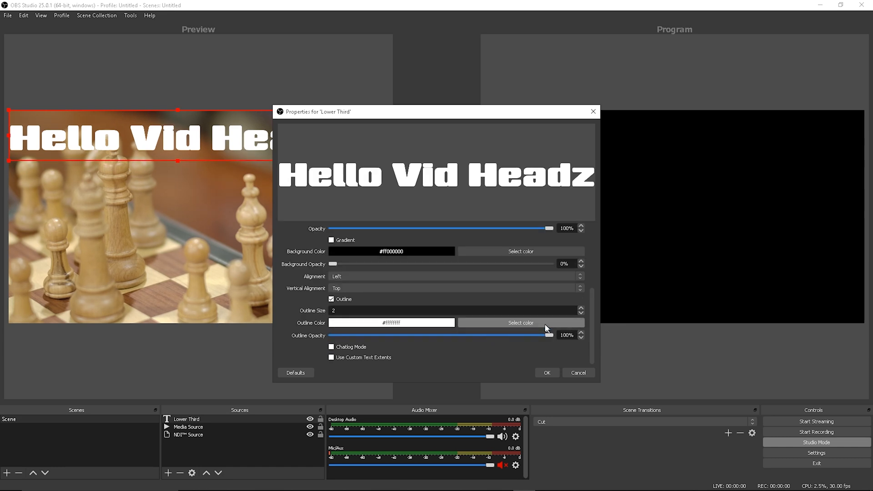
left_click(519, 322)
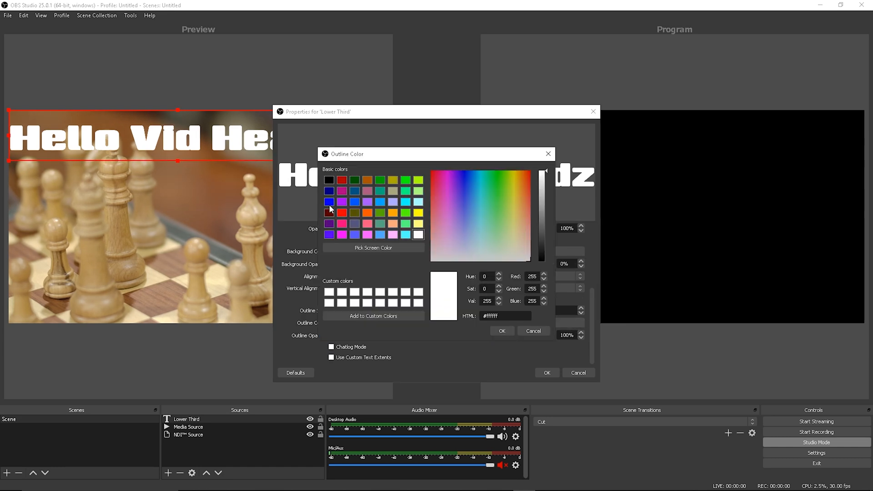
left_click(500, 331)
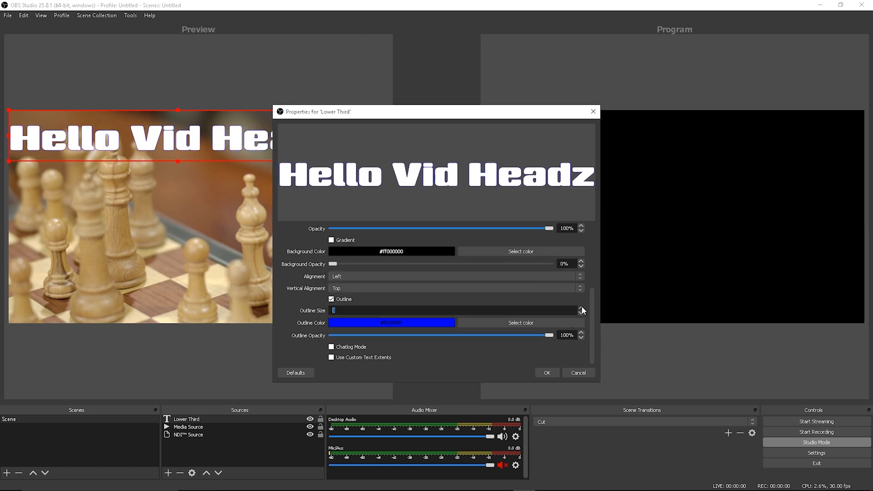
left_click(581, 308)
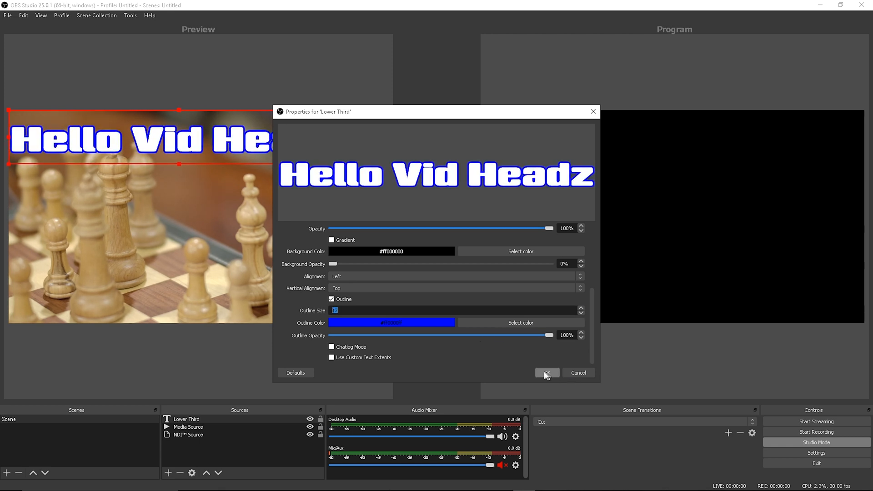
Shrink the Hello Vid Headz text and drag it down below the bottom of the canvas
left_click(546, 373)
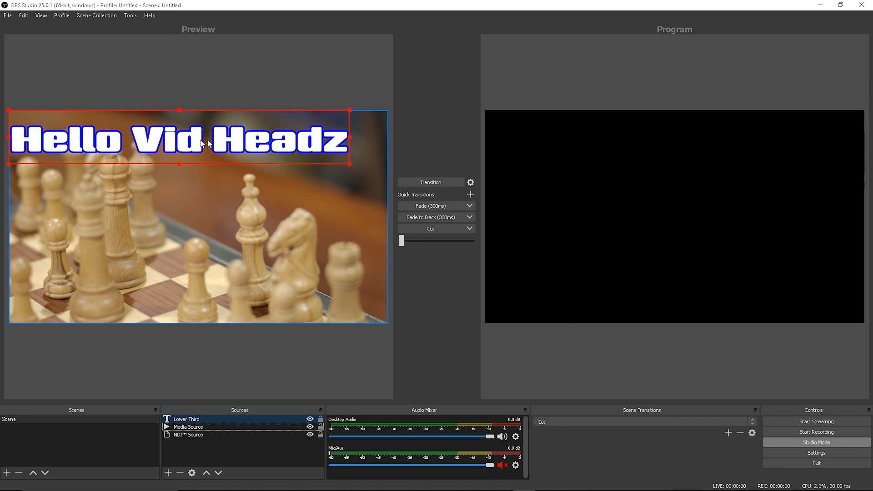
left_click_drag(180, 138, 199, 287)
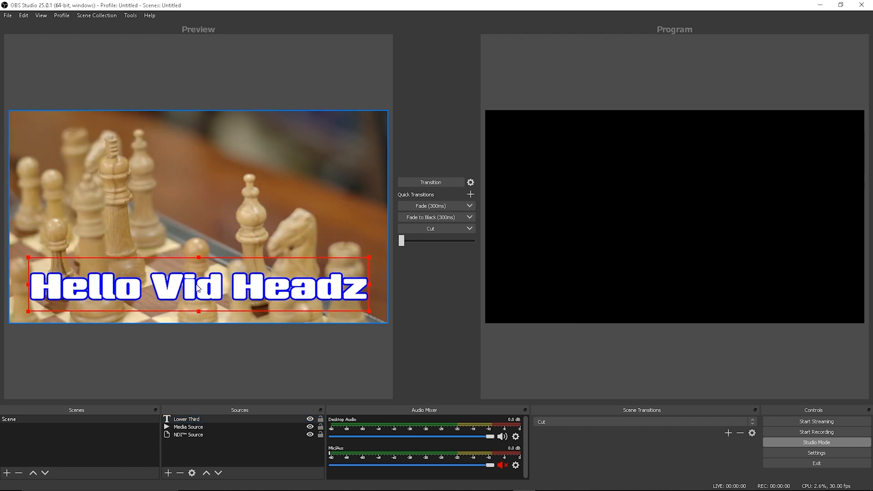
left_click_drag(370, 292, 314, 291)
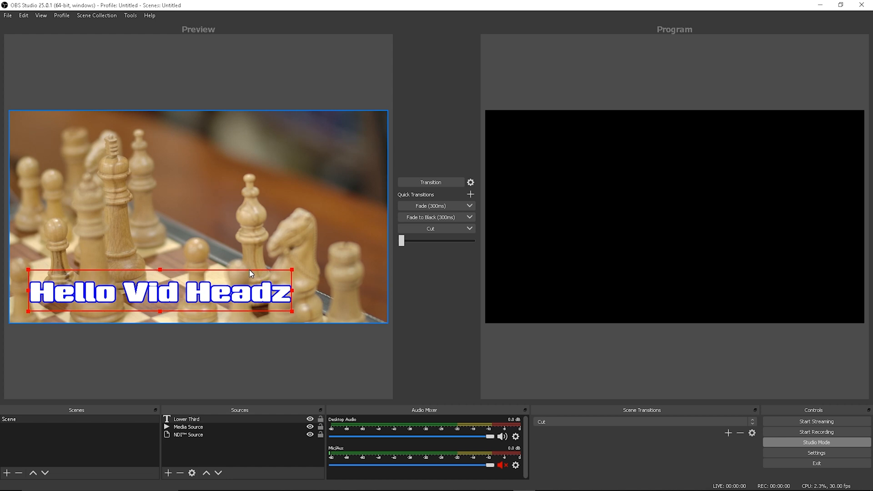
left_click_drag(161, 292, 259, 300)
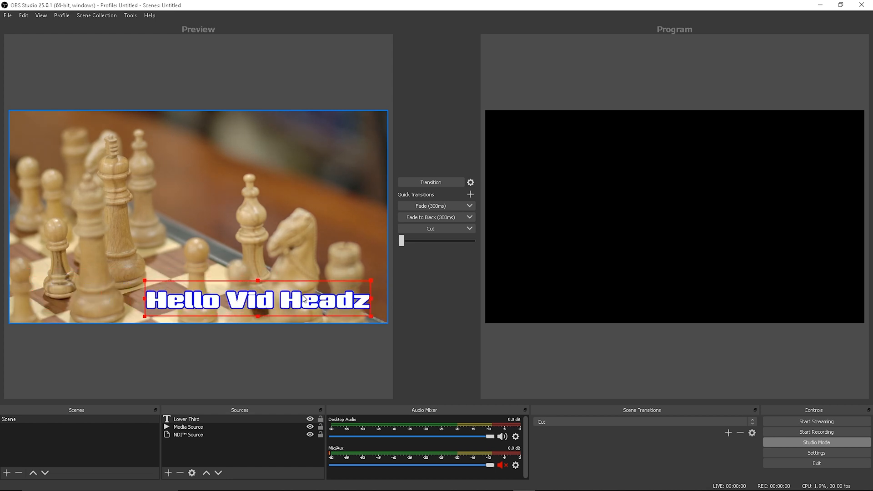
left_click_drag(259, 299, 188, 296)
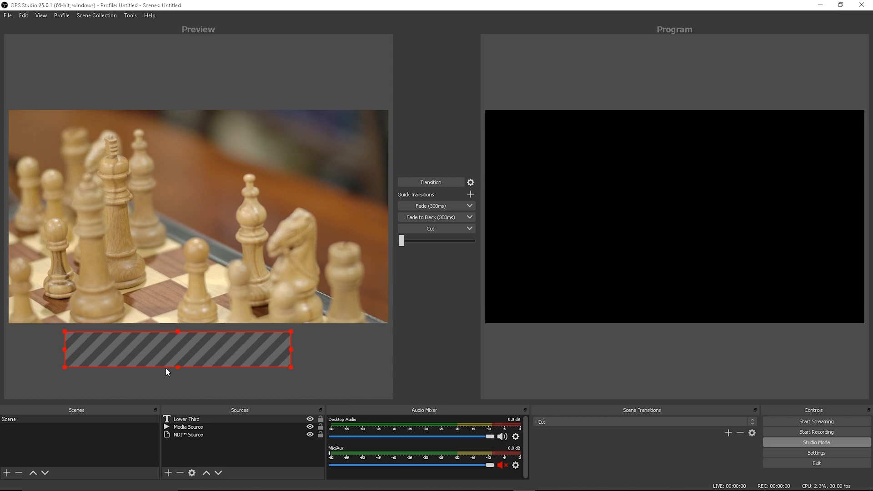
left_click(190, 434)
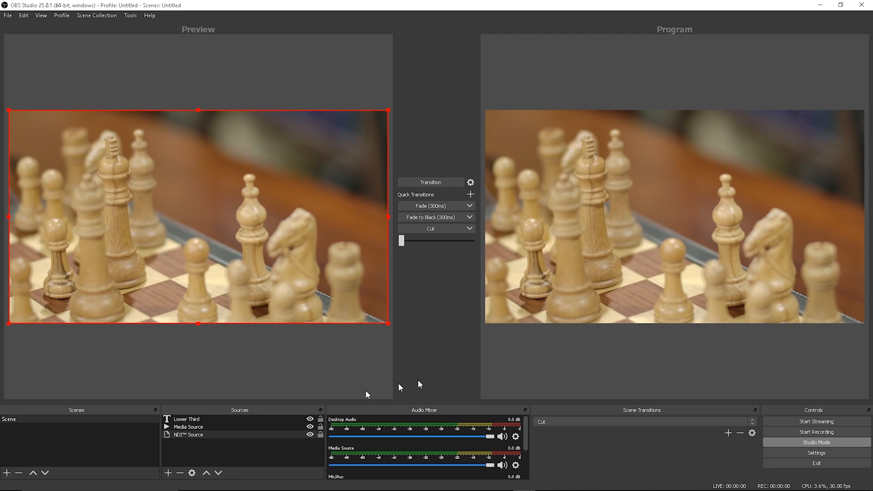
mouse_move(559, 350)
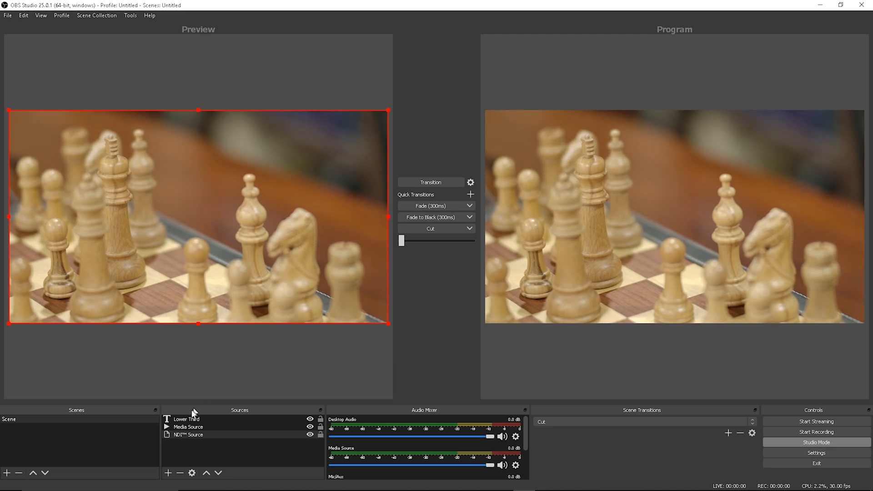
Position the Lower Third at bottom-left of the chessboard feed and transition it to Program
left_click(186, 418)
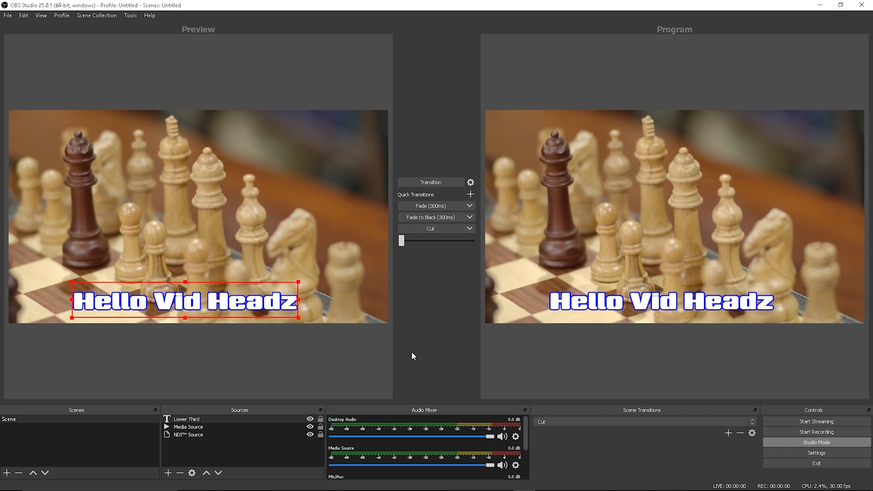
mouse_move(136, 465)
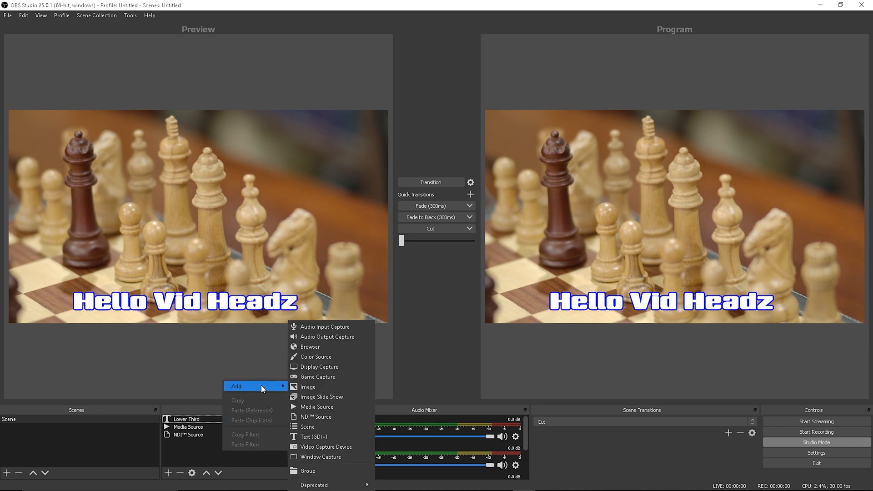
mouse_move(313, 436)
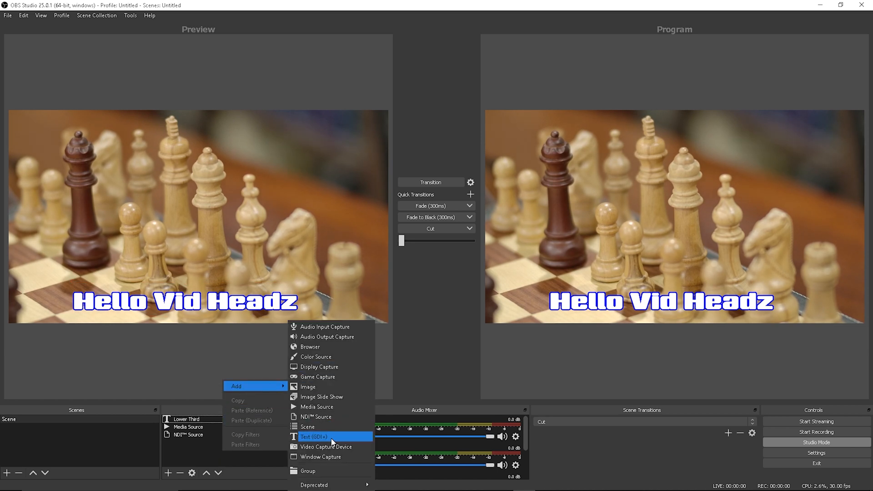
Add a Text (GDI+) source and enter the text 'Checkmate!!'
left_click(312, 437)
type("Checkmate!!")
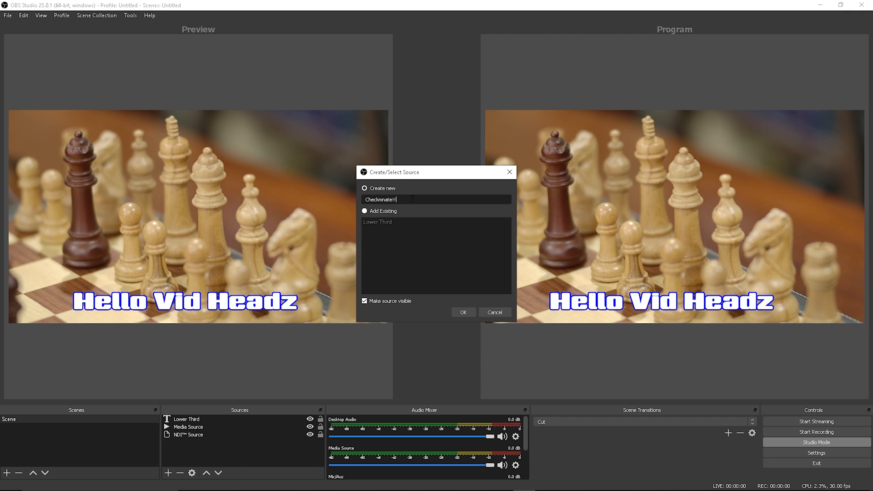
left_click(462, 312)
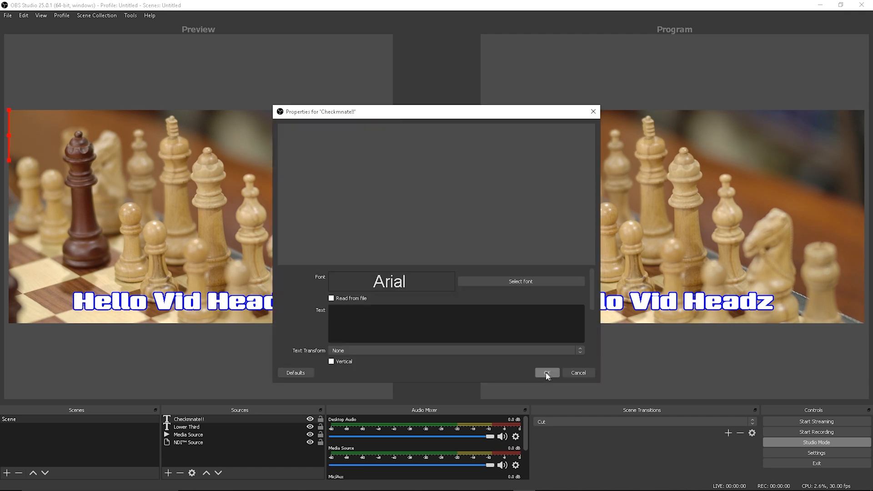
type("Checkmate!!")
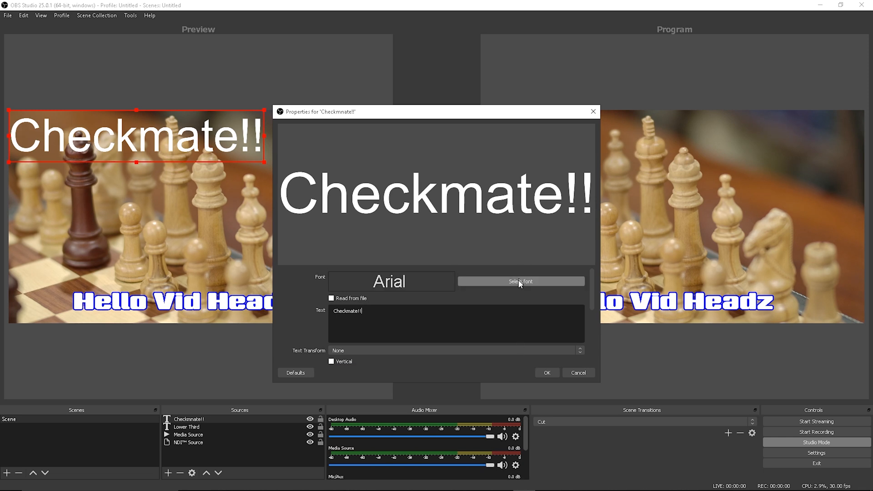
Give the text the Sneakers Pro Medium font
left_click(520, 280)
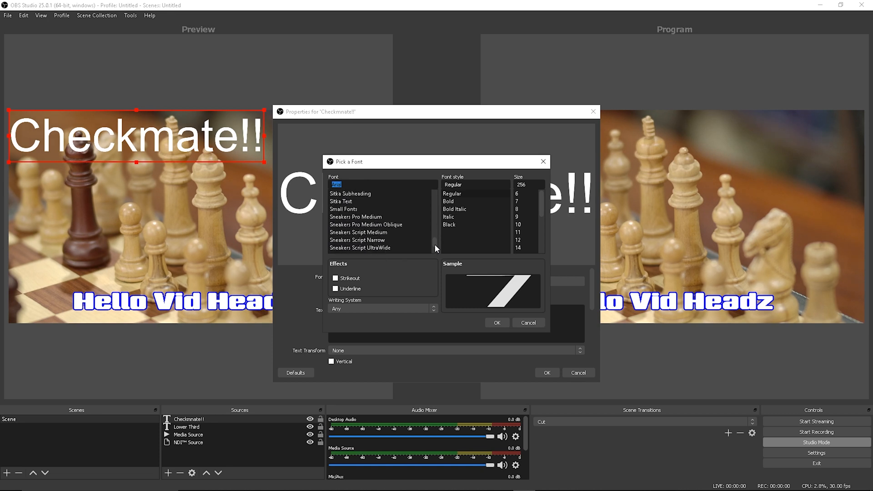
left_click(355, 217)
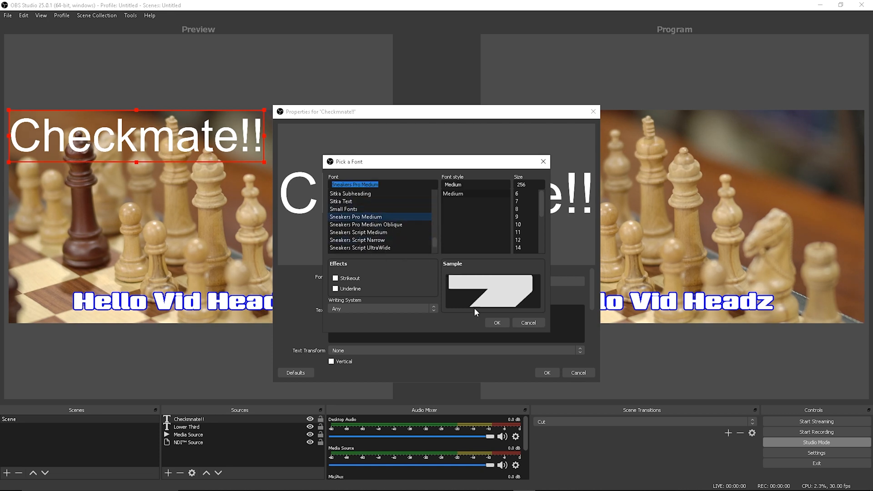
left_click(496, 321)
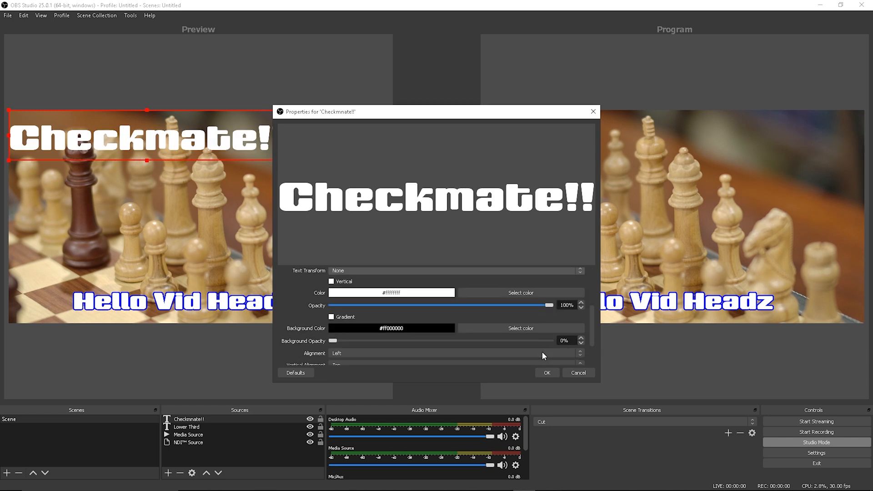
Enable a thick dark blue outline around the Checkmate!! text
scroll("down", 3)
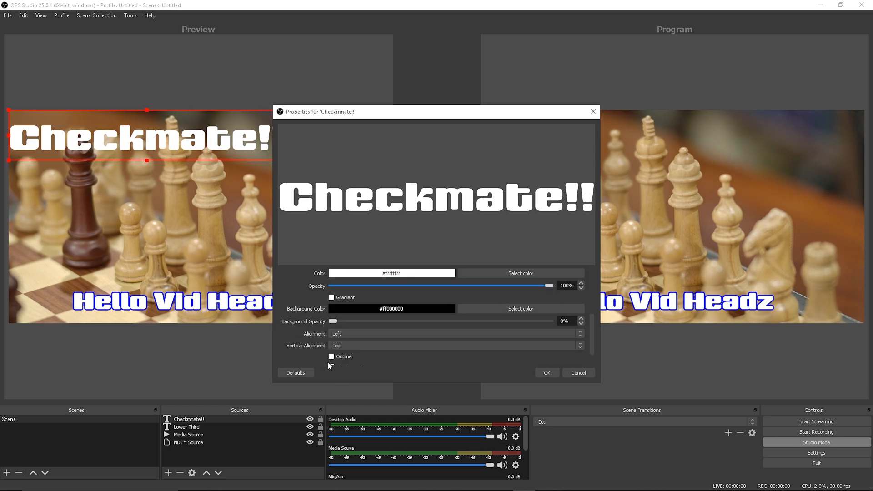
left_click(332, 357)
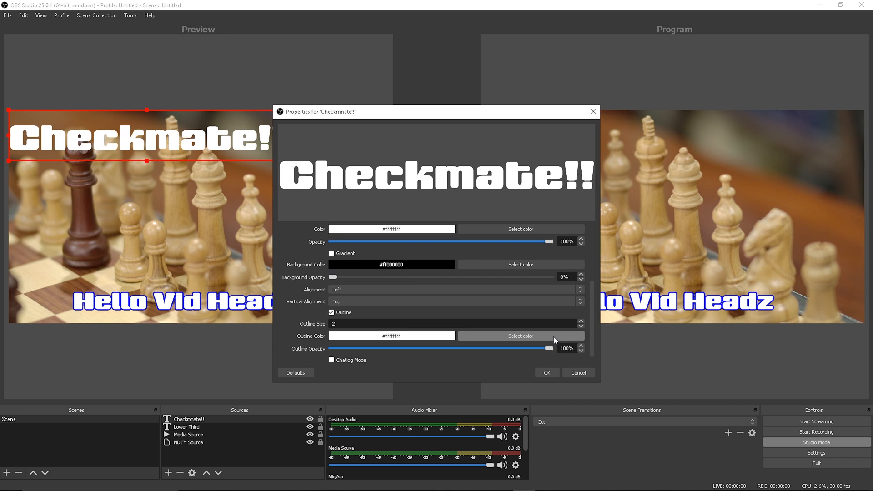
left_click(520, 335)
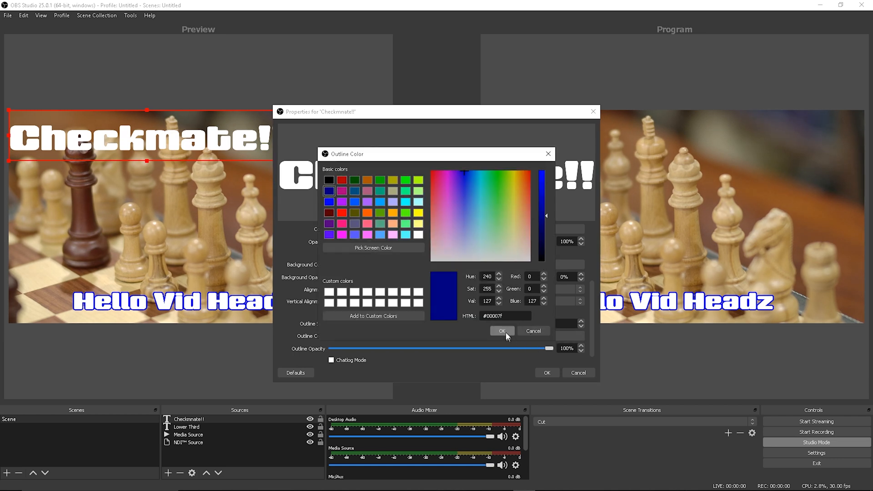
left_click(501, 331)
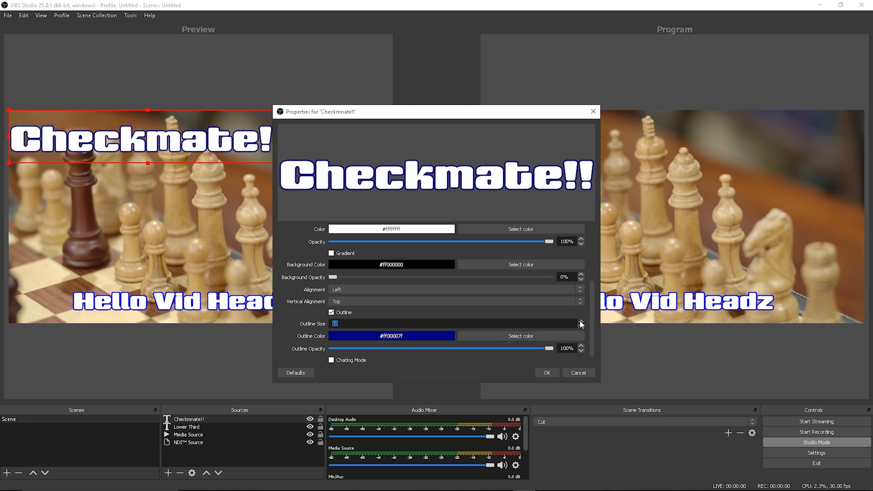
left_click(581, 322)
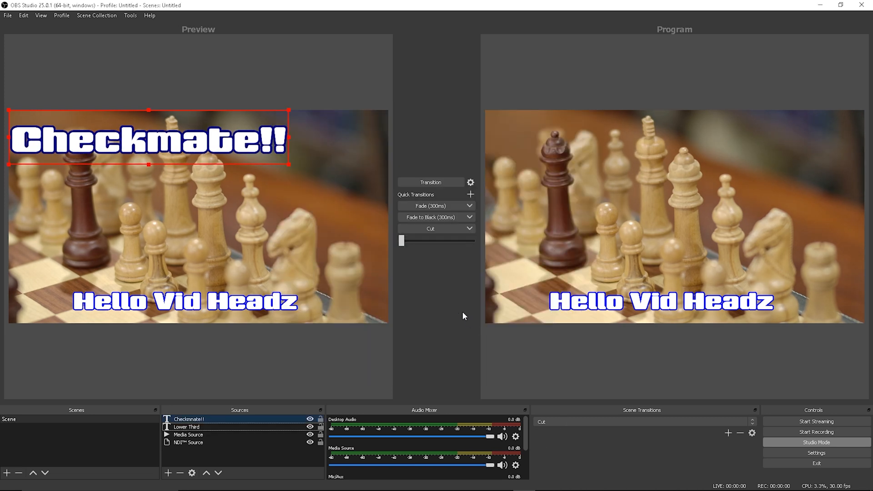
Enlarge and centre Checkmate!! over the chessboard, hide the lower third, and transition to Program
left_click(186, 427)
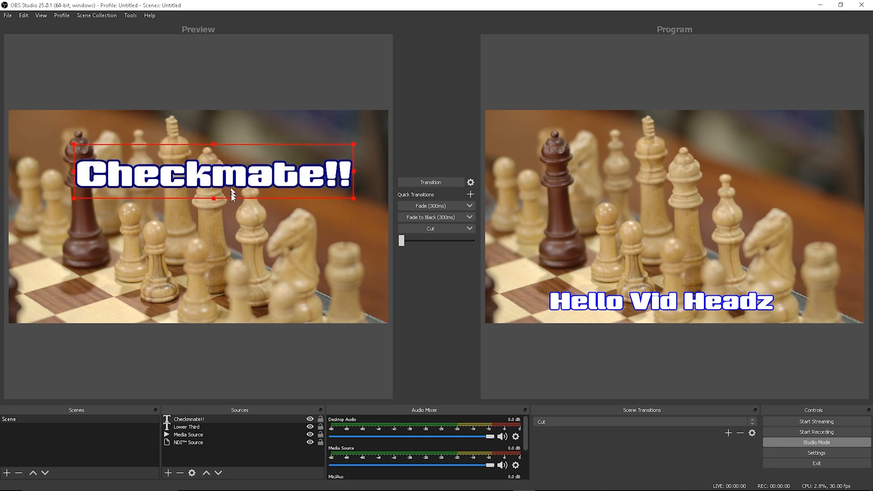
left_click_drag(213, 176, 173, 222)
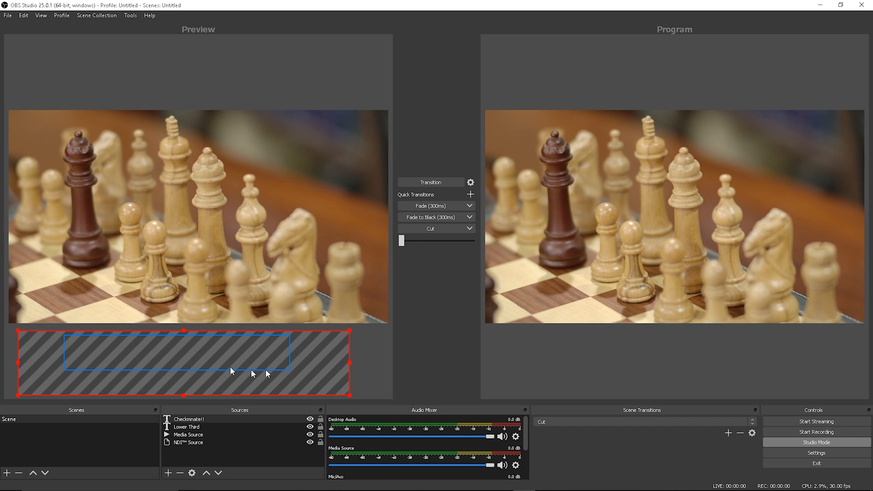
left_click(310, 419)
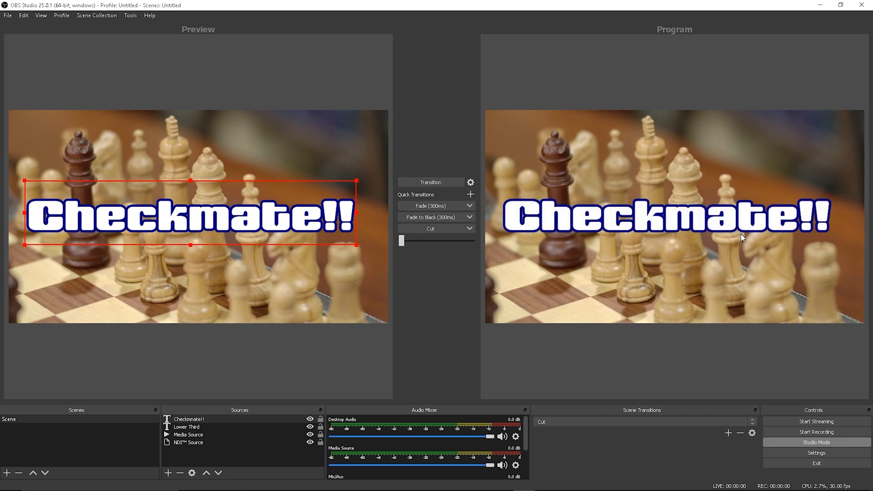
mouse_move(424, 18)
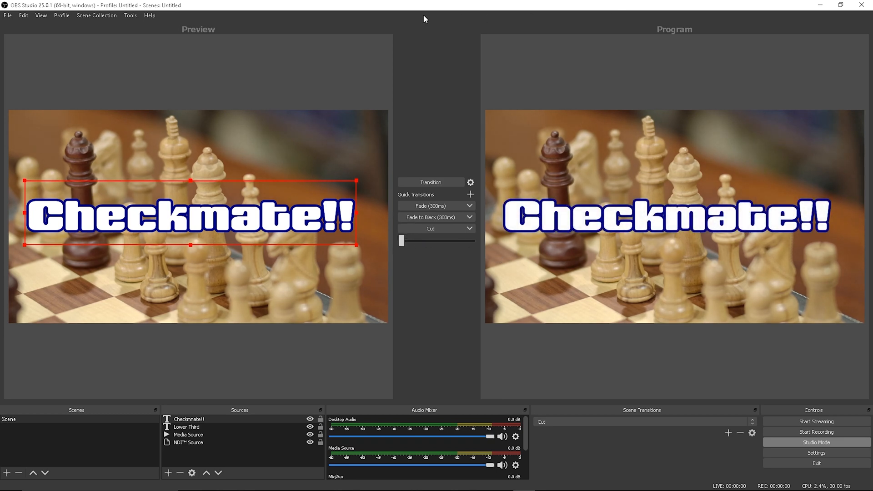